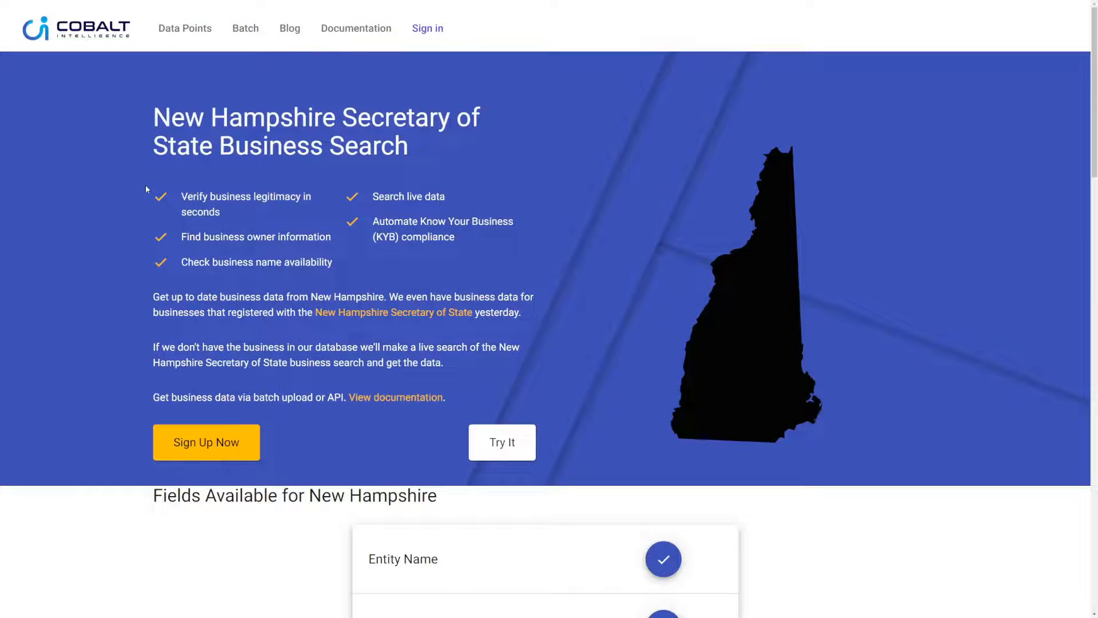
Step: Enter pizza as the business name, briefly toggling between name and business ID search
scroll("down", 3)
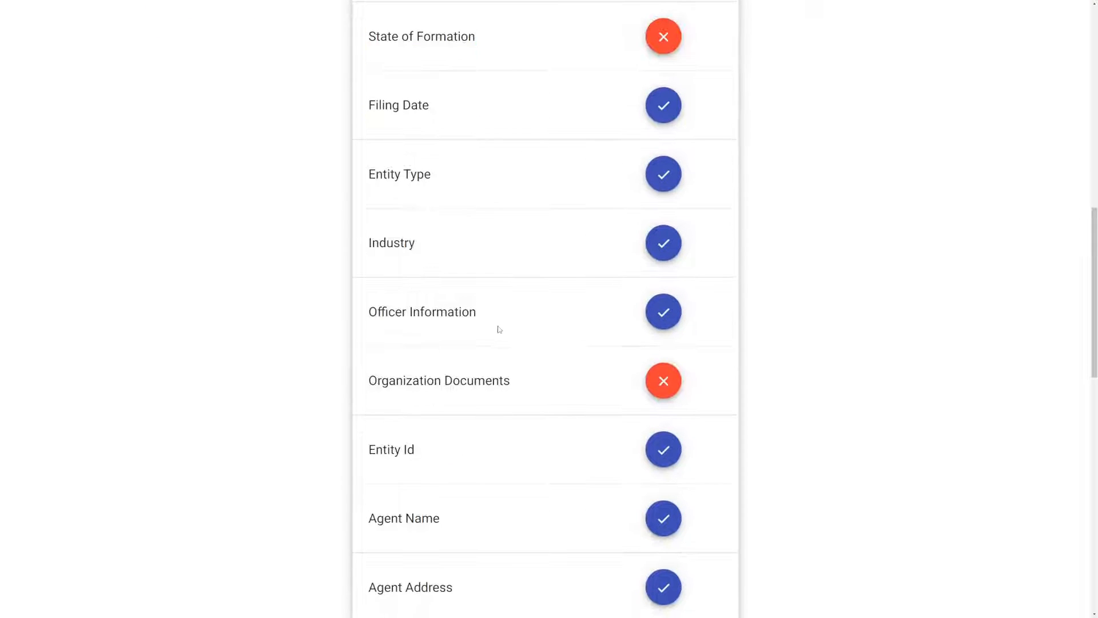
double_click(422, 311)
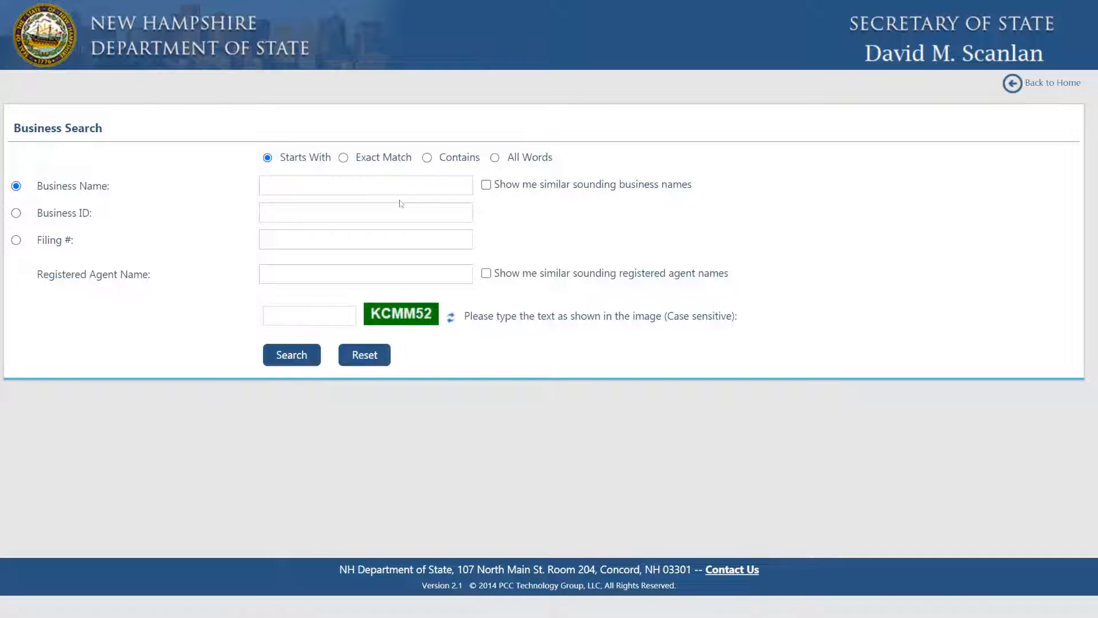
left_click(365, 185)
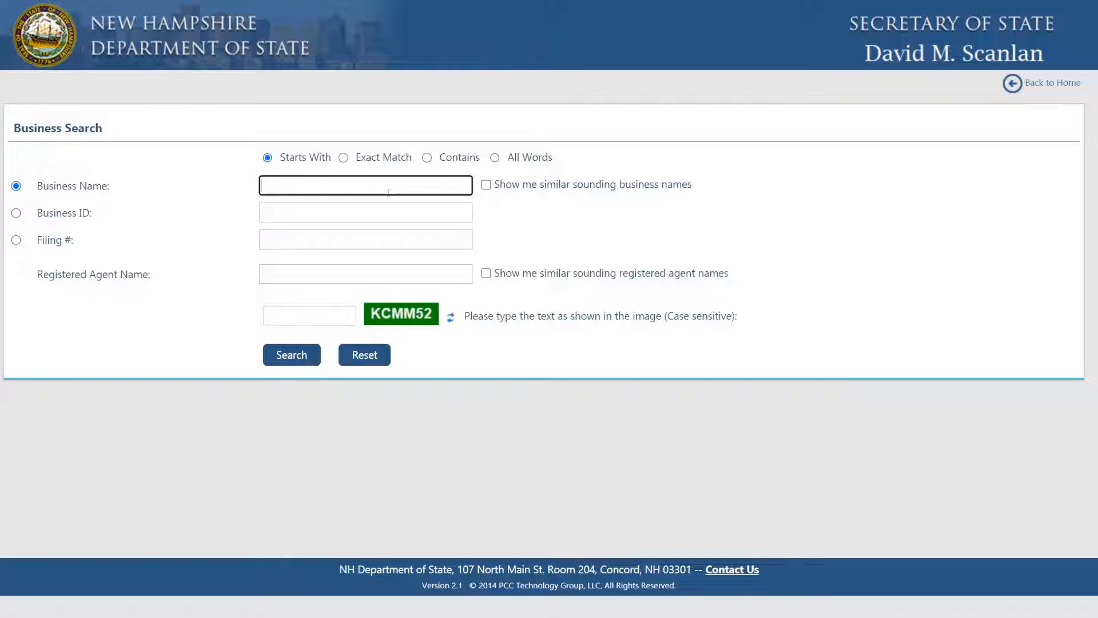
type("pizza")
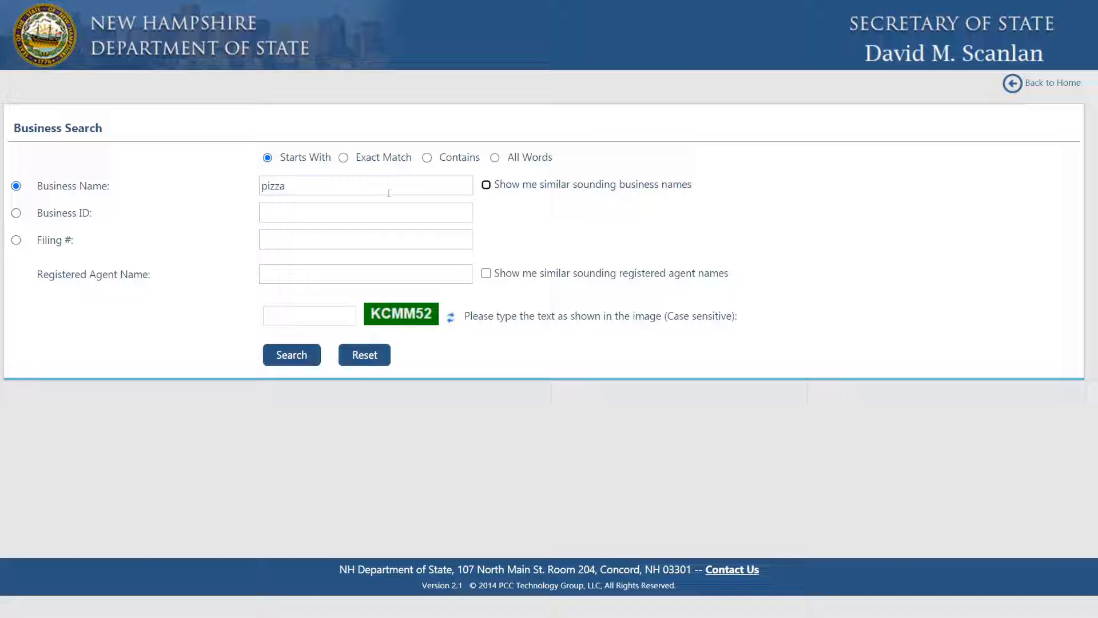
left_click(14, 240)
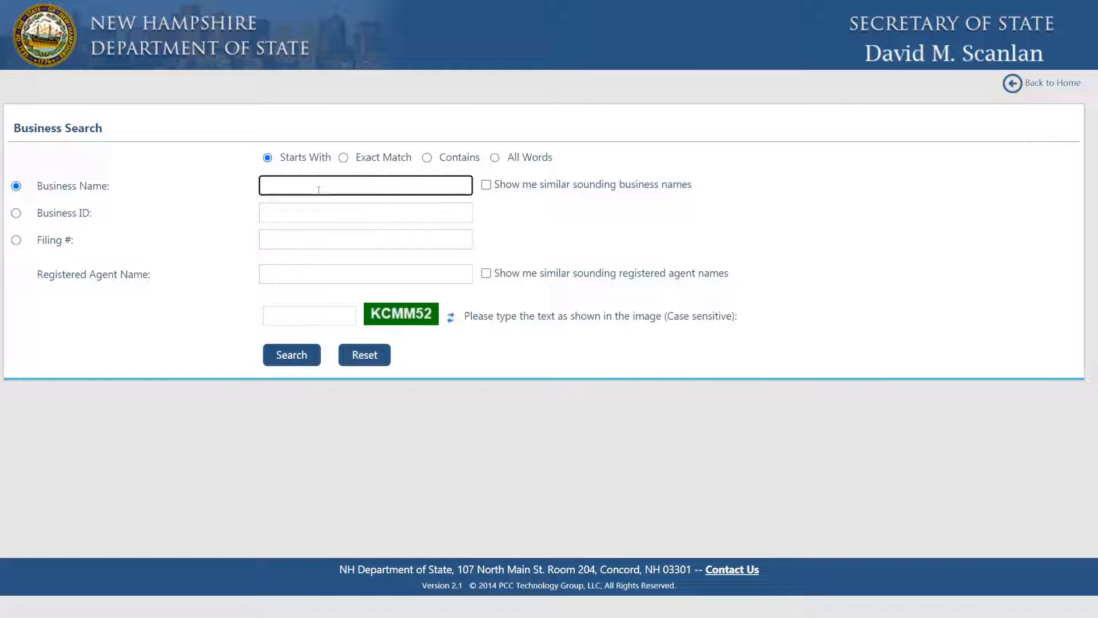
type("pizza")
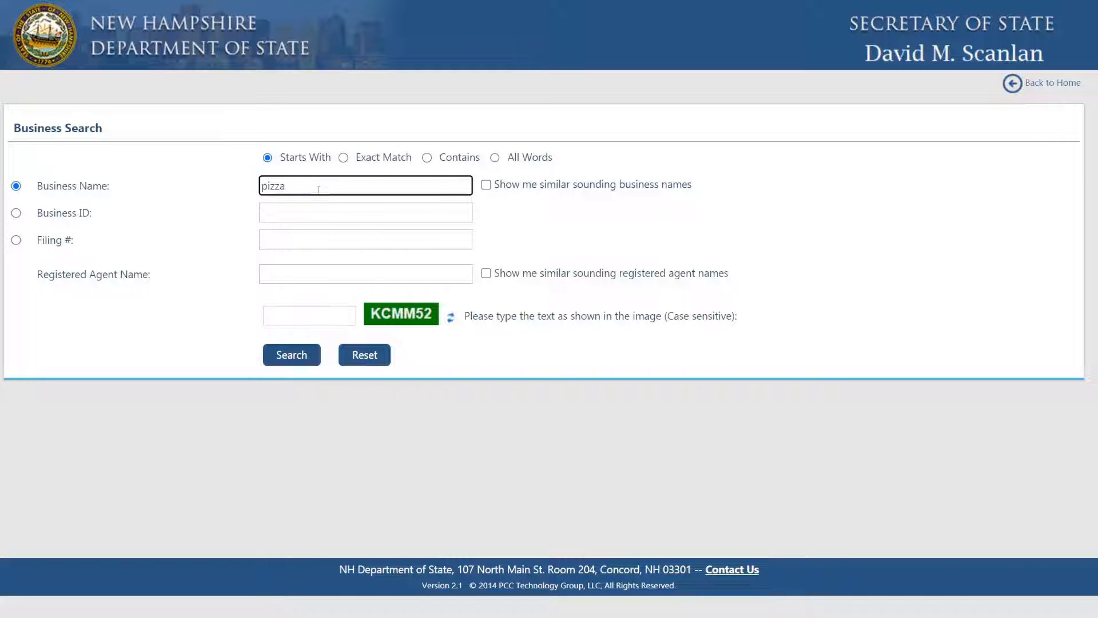
left_click(15, 213)
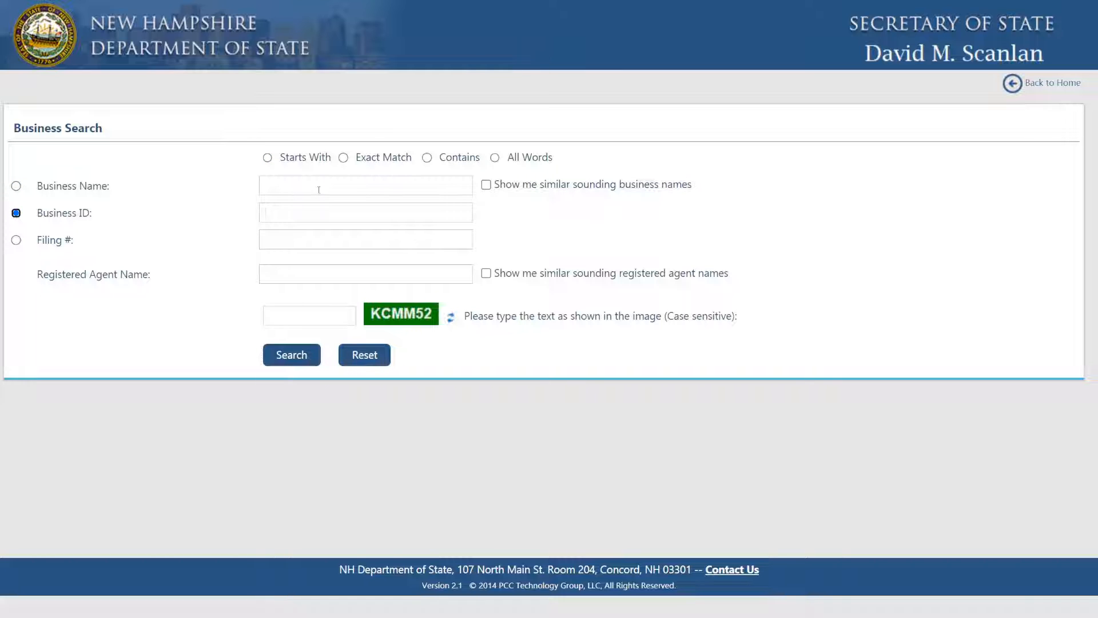
left_click(15, 186)
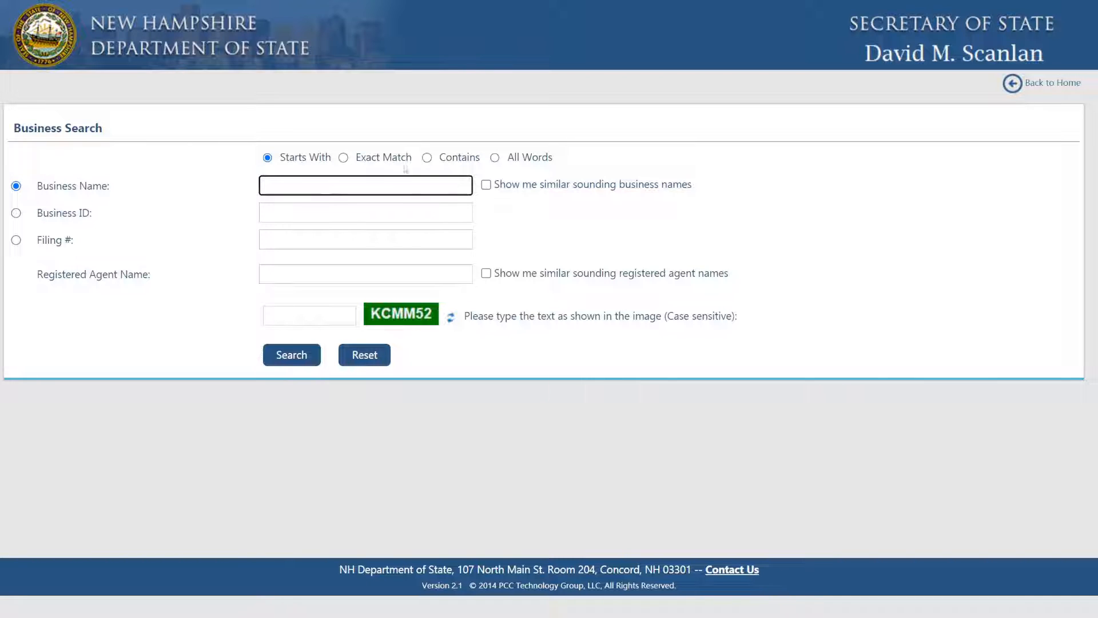
Step: Search for business names containing pizza with captcha text KCMM
left_click(427, 157)
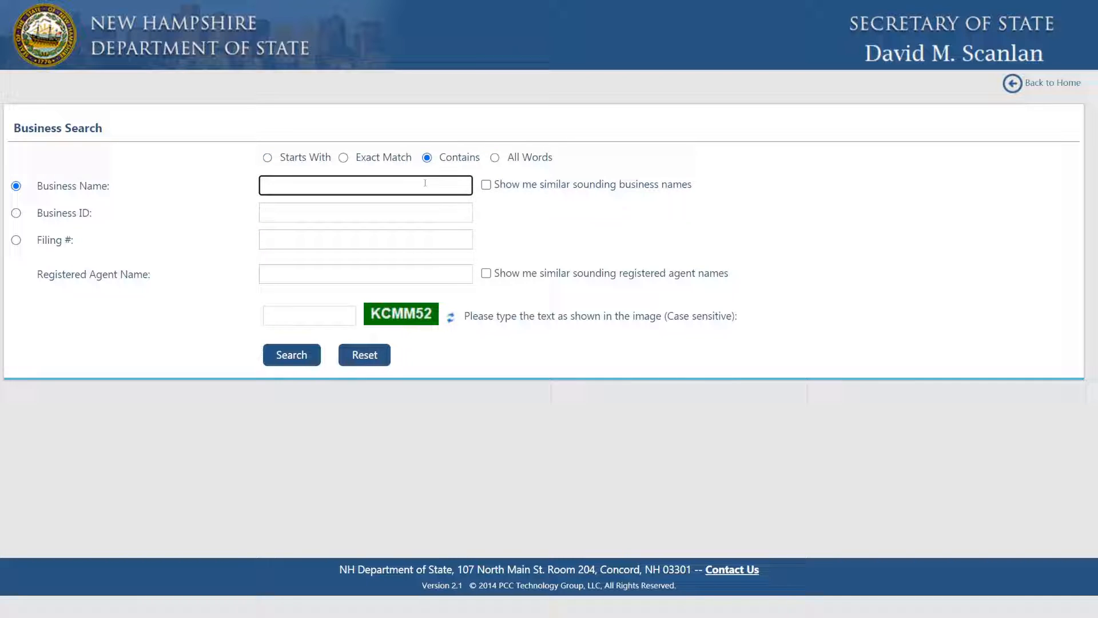
type("pizza")
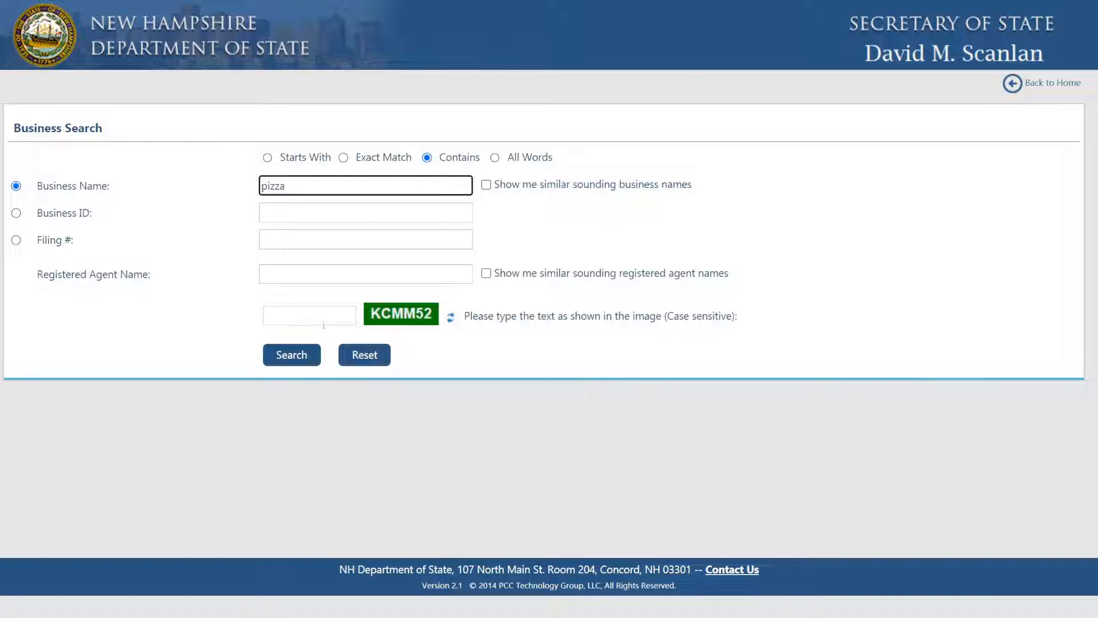
type("KCMM52")
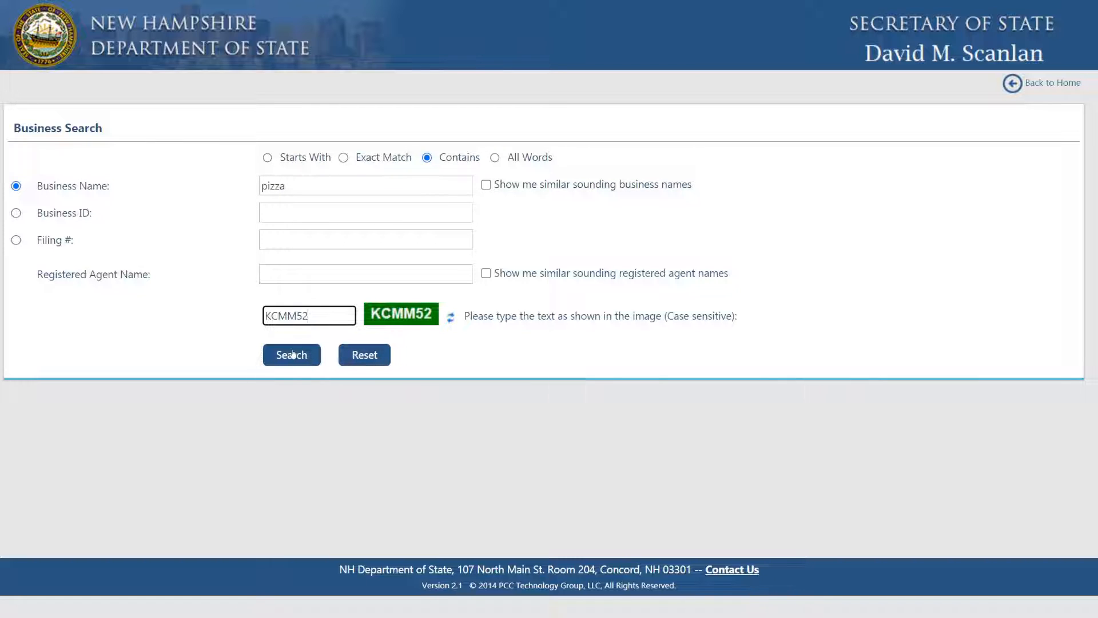
left_click(291, 355)
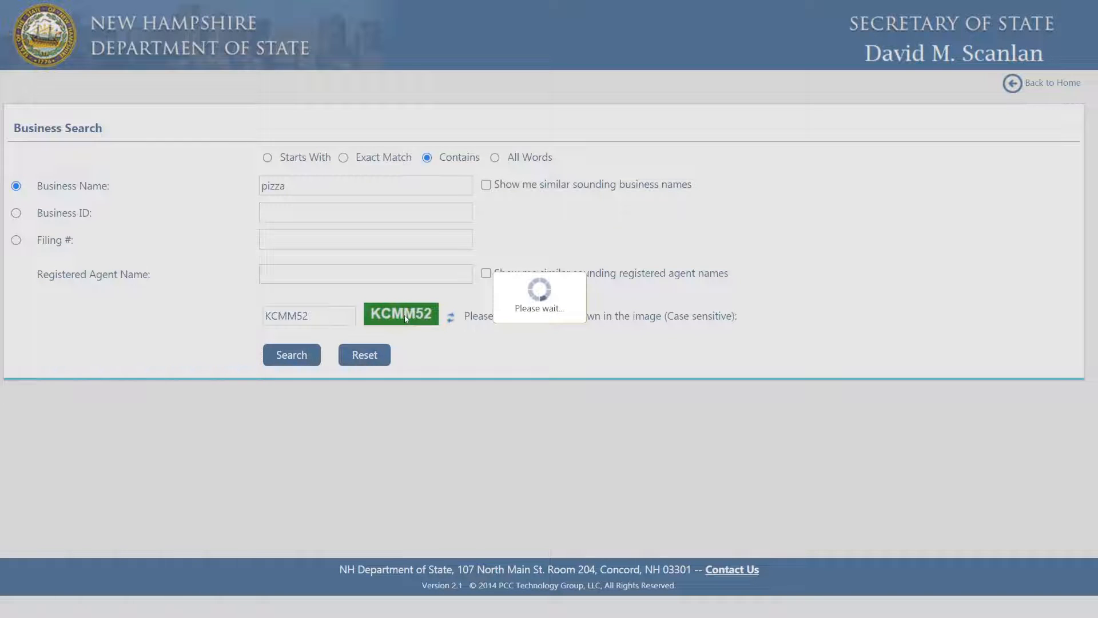
Step: View the Business Information page for 16 Elm Street Village Pizza LLC from the results
left_click(290, 355)
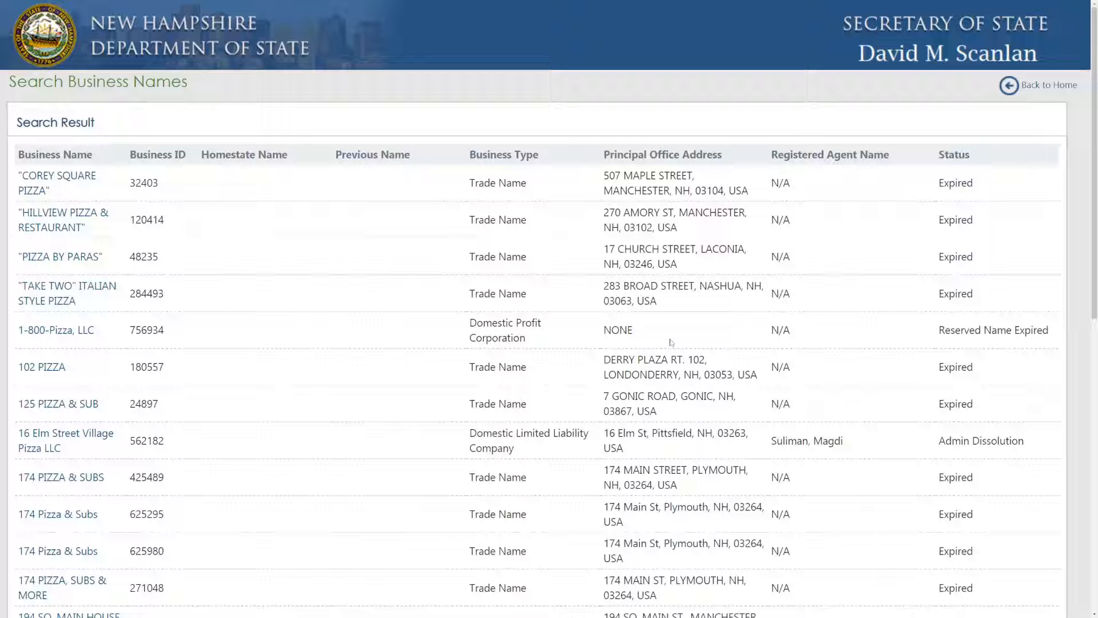
mouse_move(65, 432)
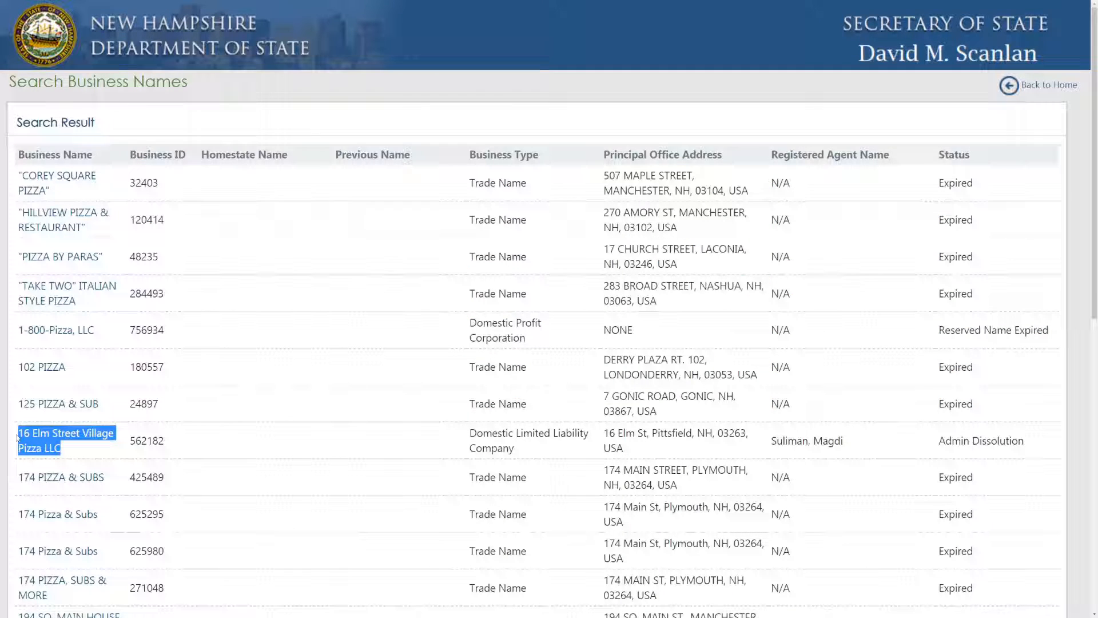
mouse_move(76, 433)
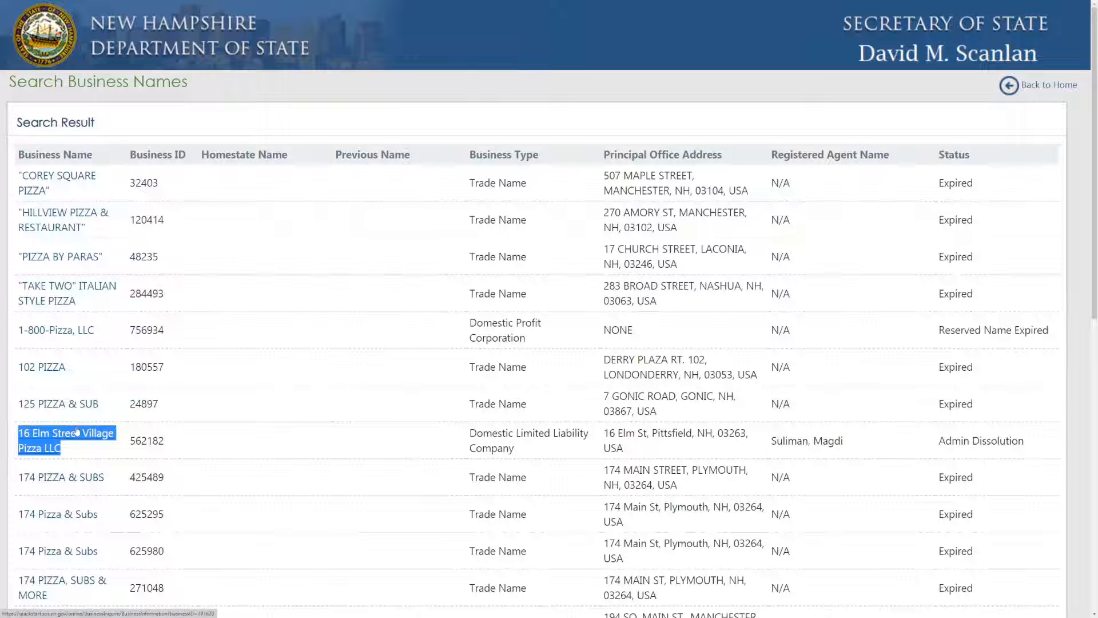
left_click(66, 432)
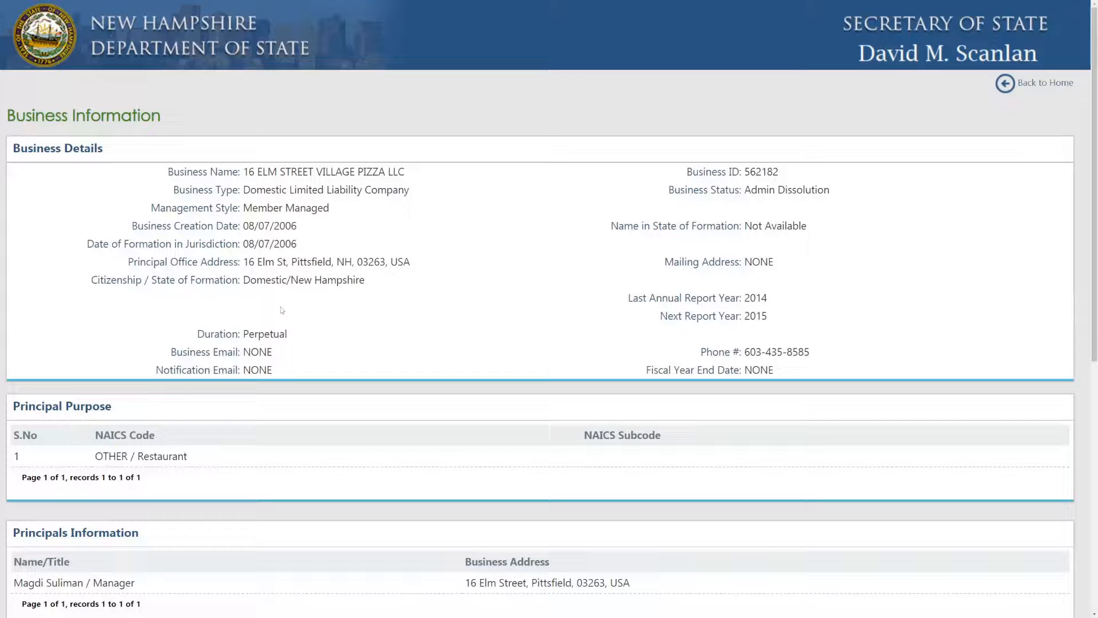
scroll("down", 3)
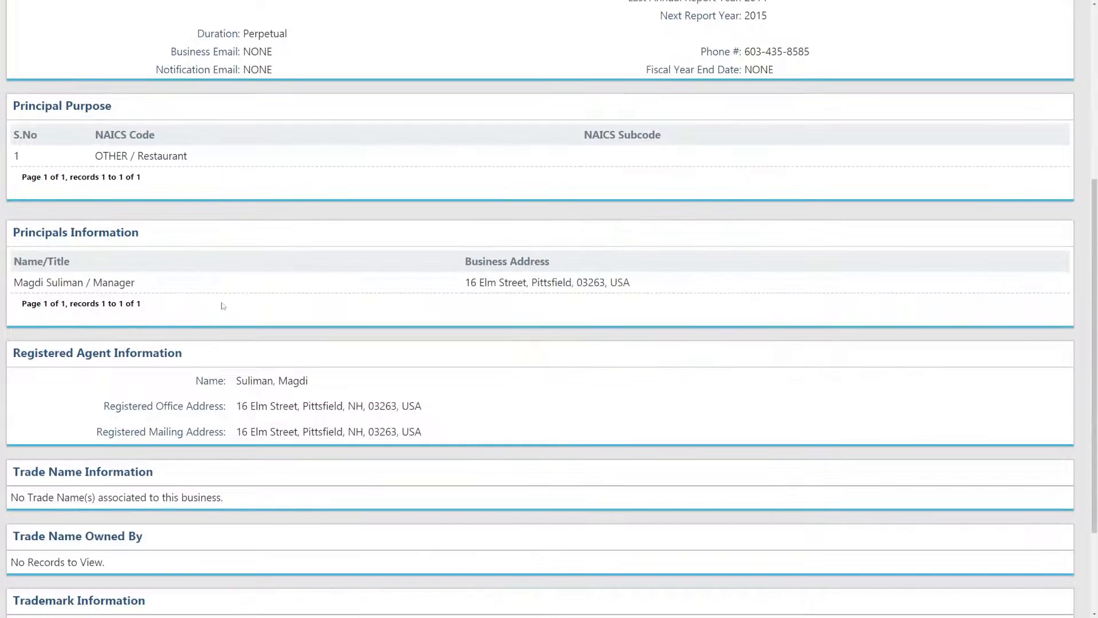
scroll("down", 3)
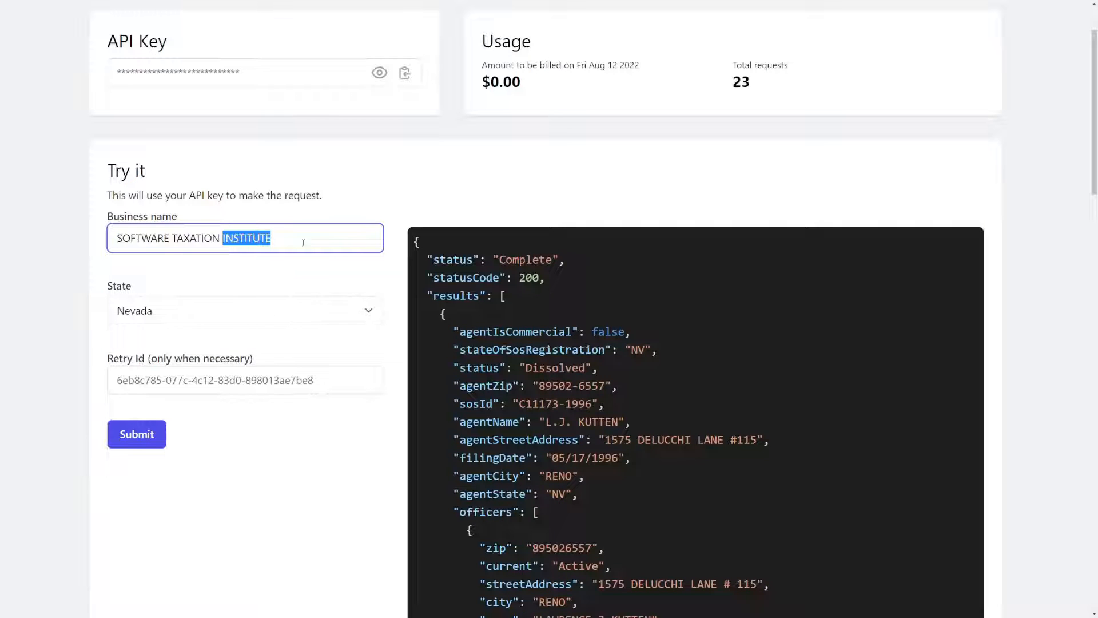
Step: Submit the Try it lookup with state New Hampshire, resubmitting once the Retry Id fills in
left_click(245, 310)
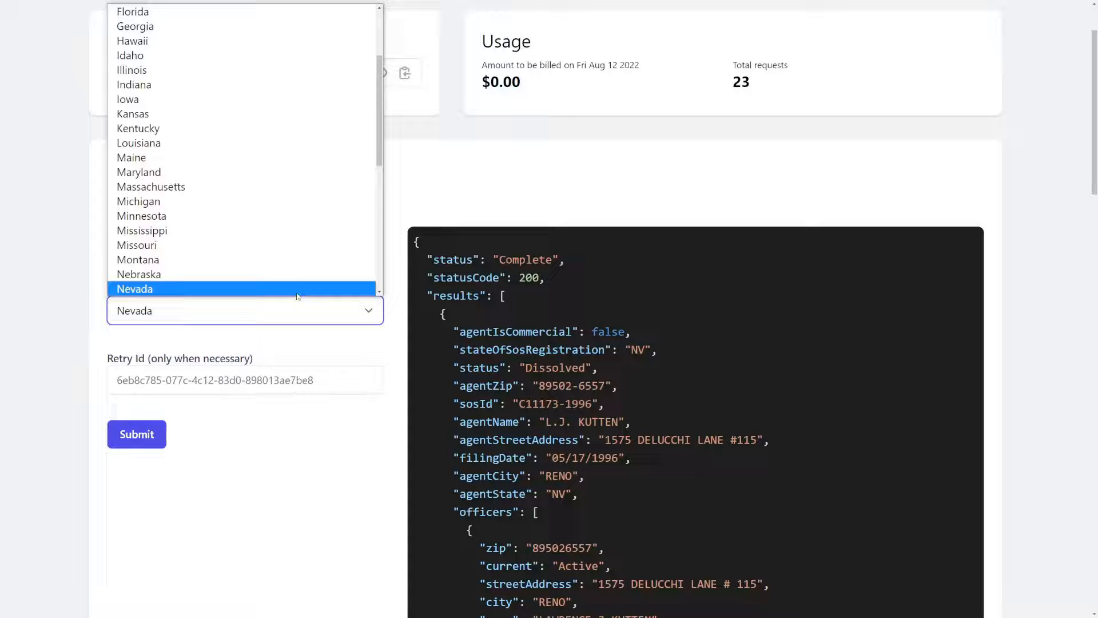
left_click(153, 314)
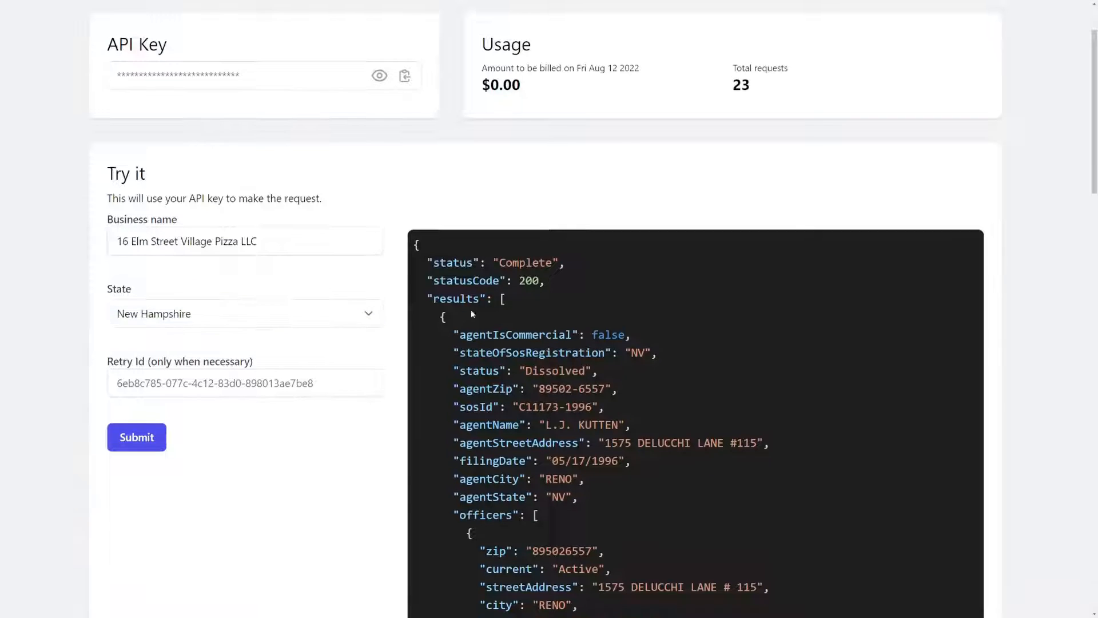
left_click(136, 437)
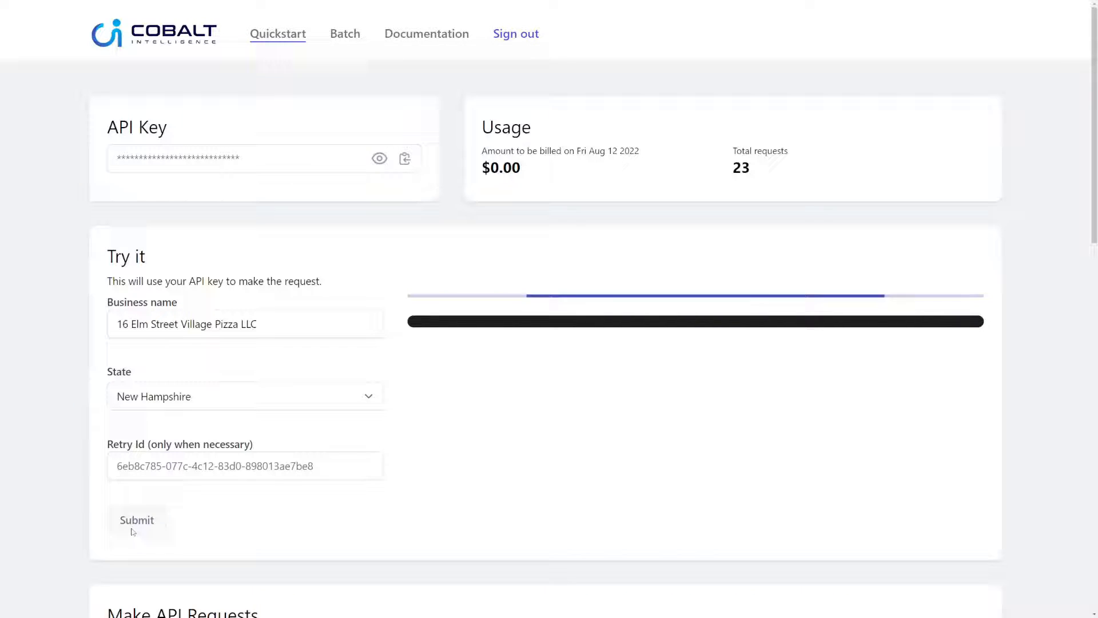
left_click(136, 519)
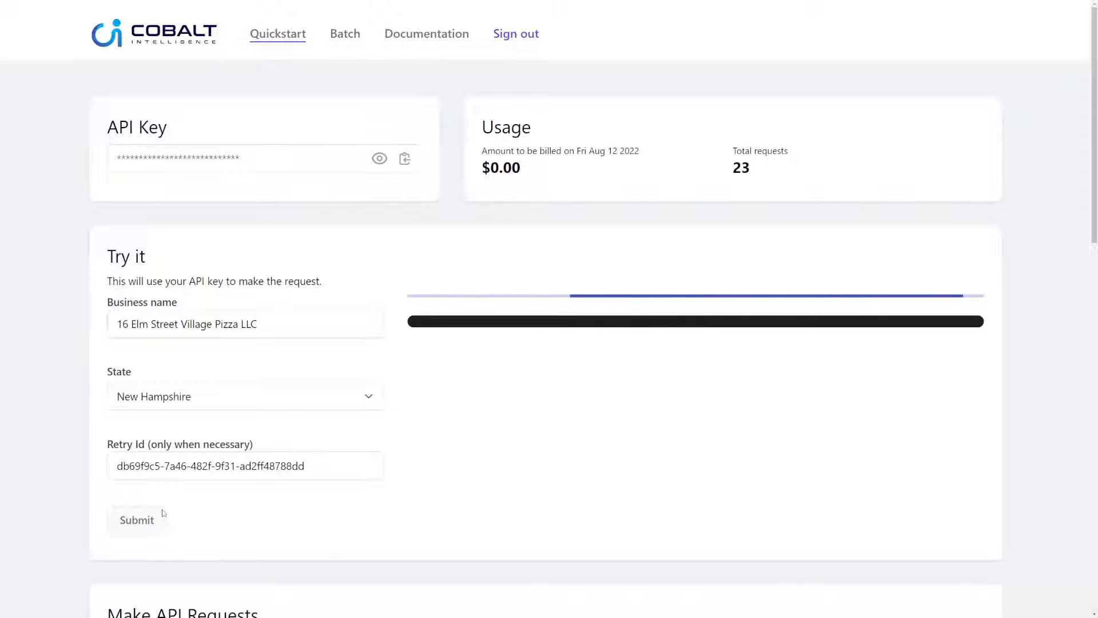
left_click(136, 519)
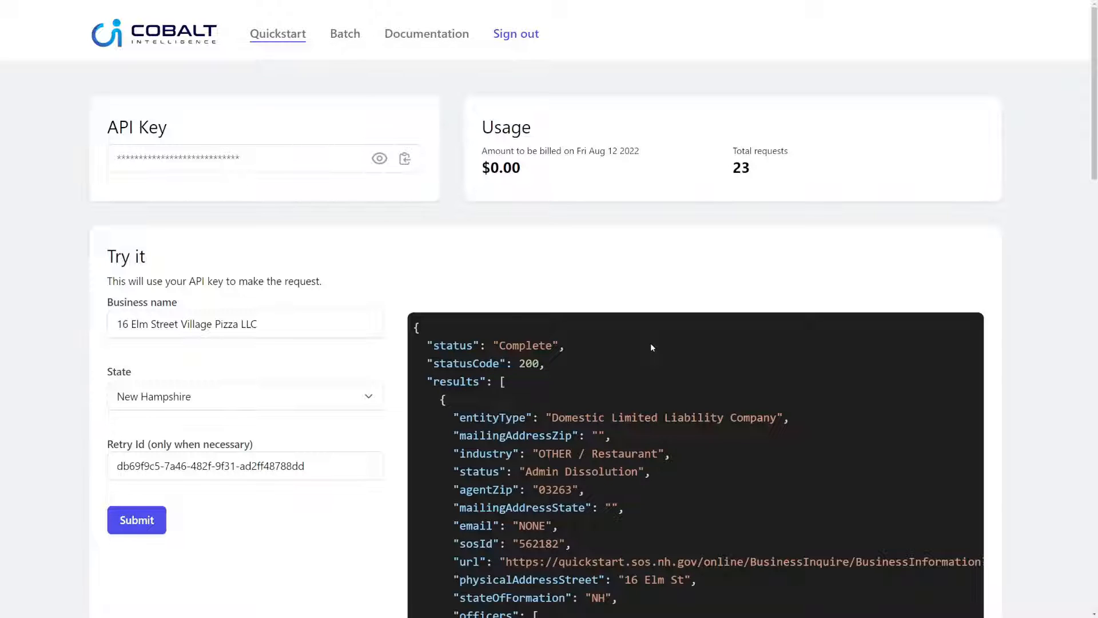
Step: Read the returned JSON record down to the officers and agent fields
scroll("down", 3)
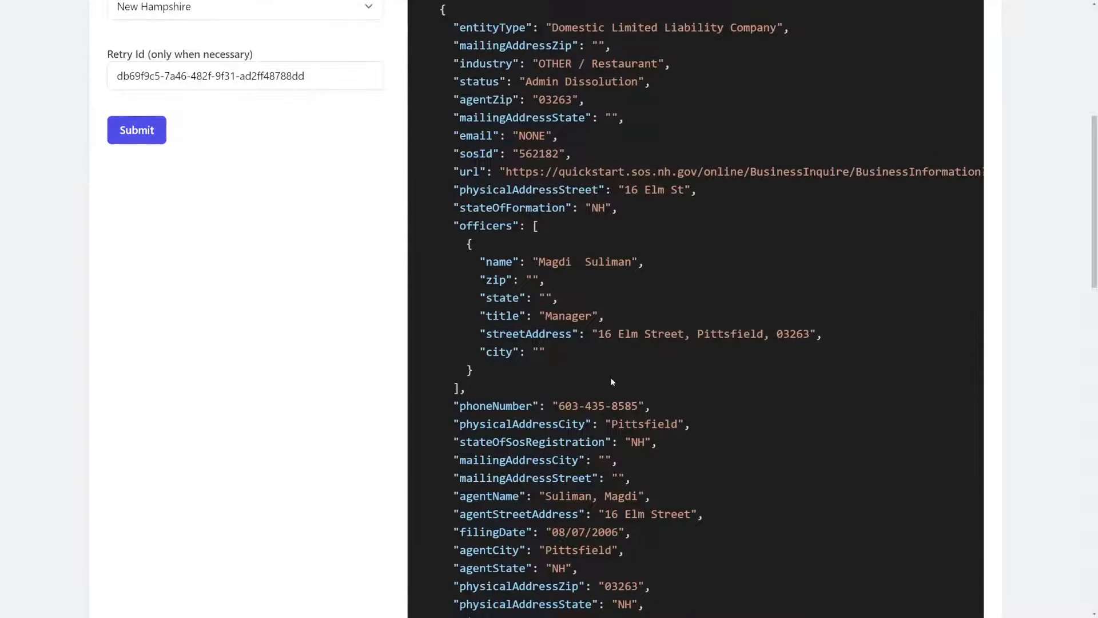
scroll("down", 3)
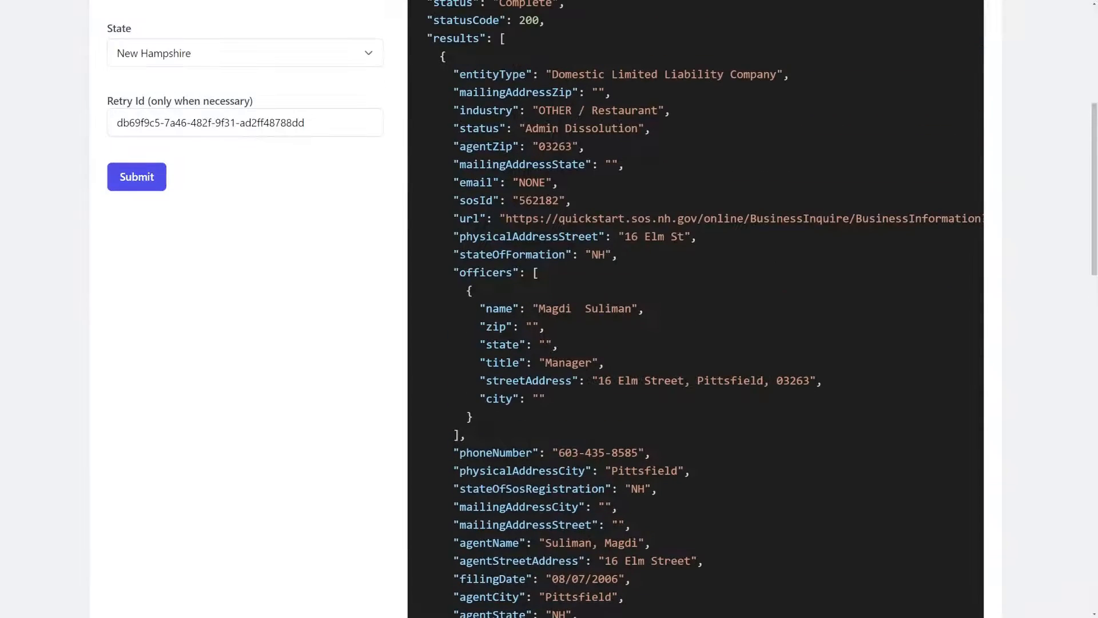
double_click(512, 254)
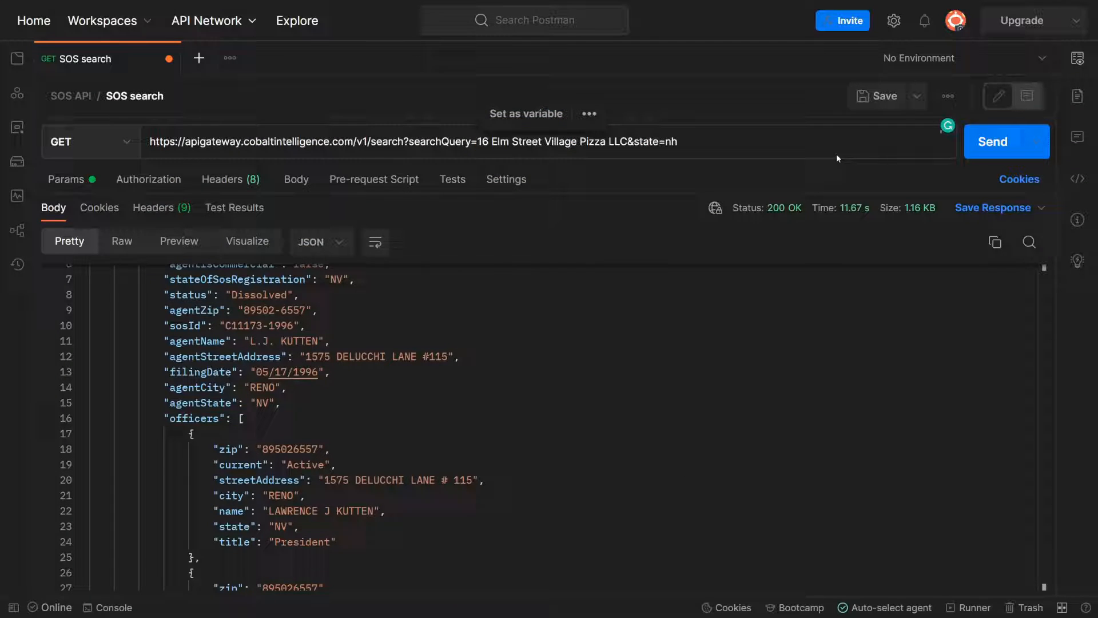
Step: Send the SOS search GET request, check the API key header, and read the officers section
left_click(1007, 141)
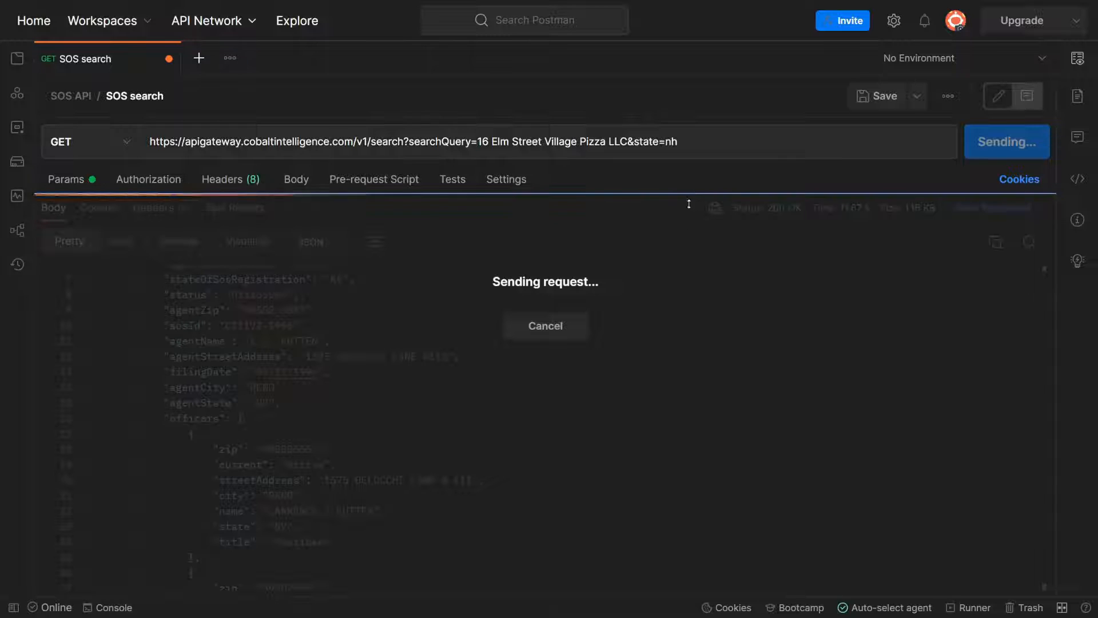
left_click(222, 180)
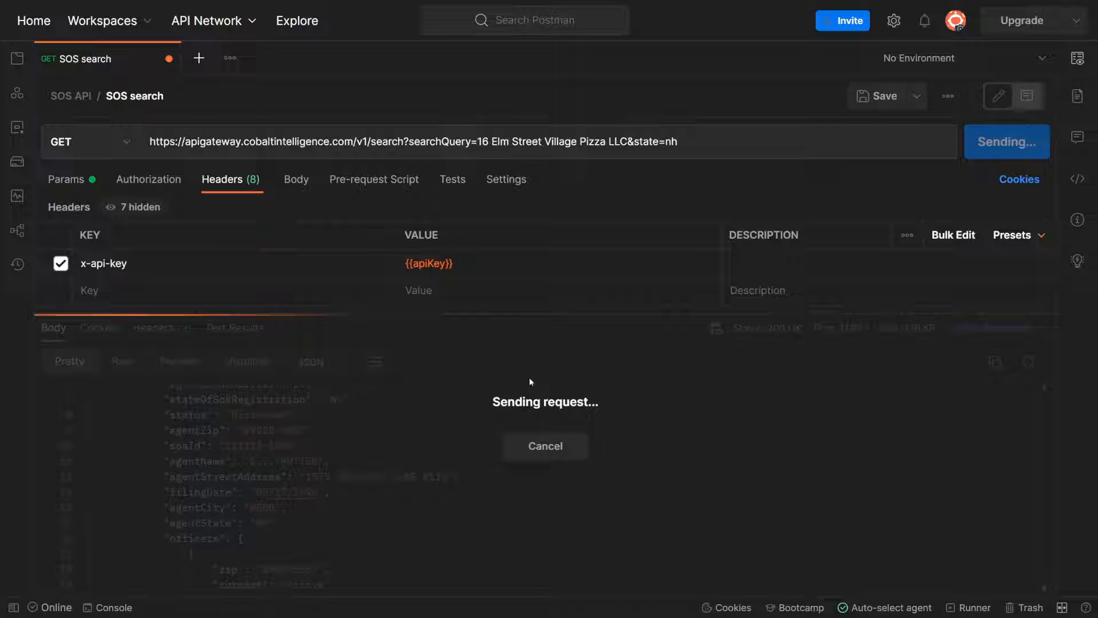
mouse_move(599, 362)
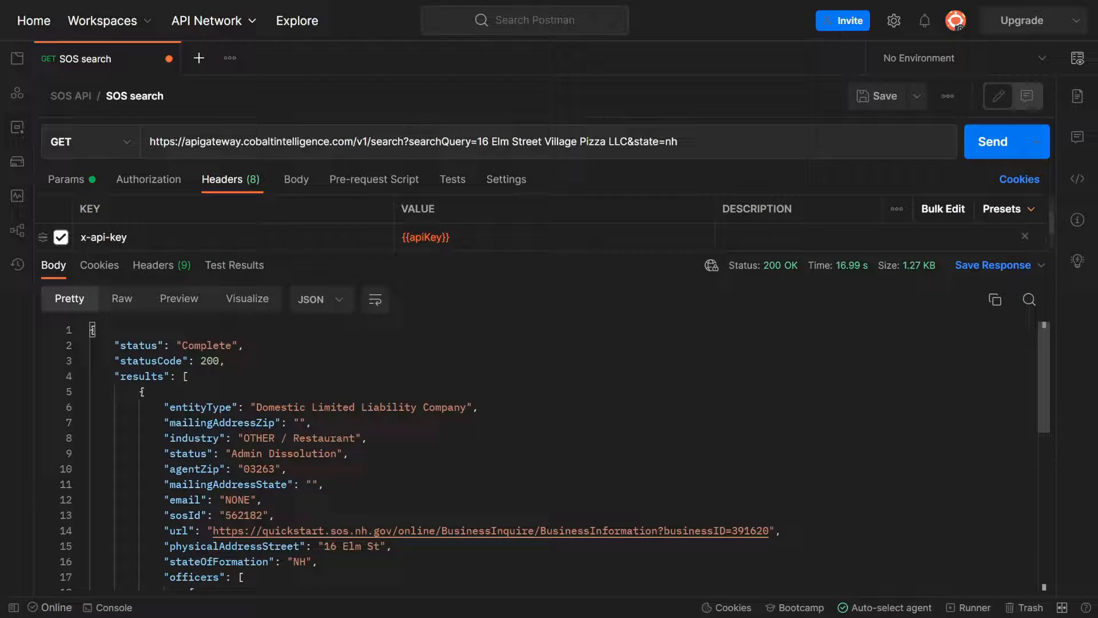
scroll("down", 3)
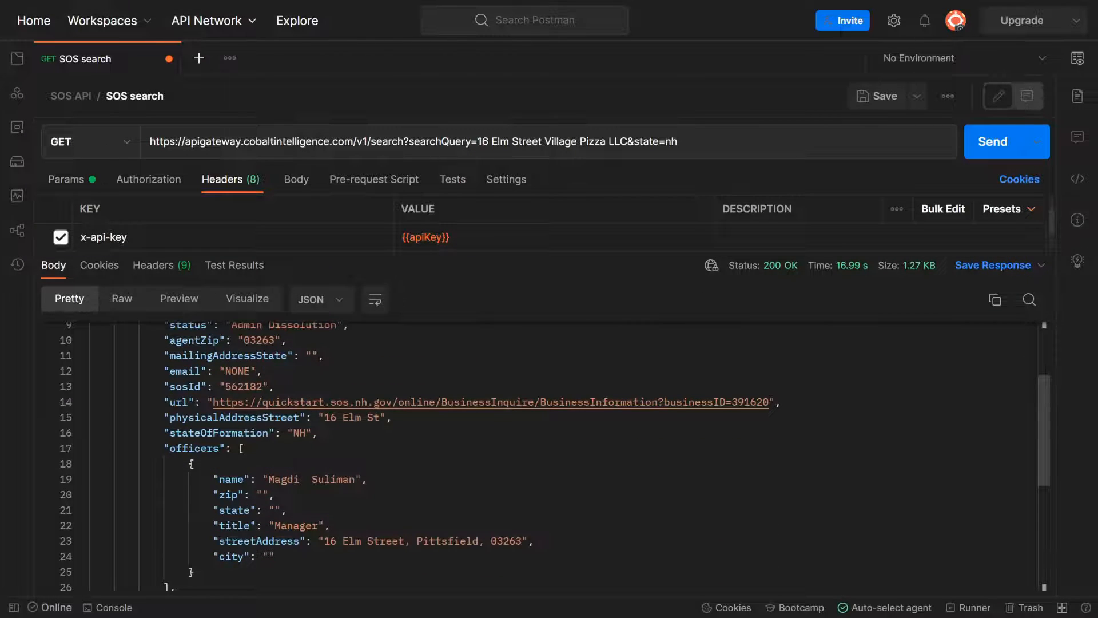
scroll("down", 3)
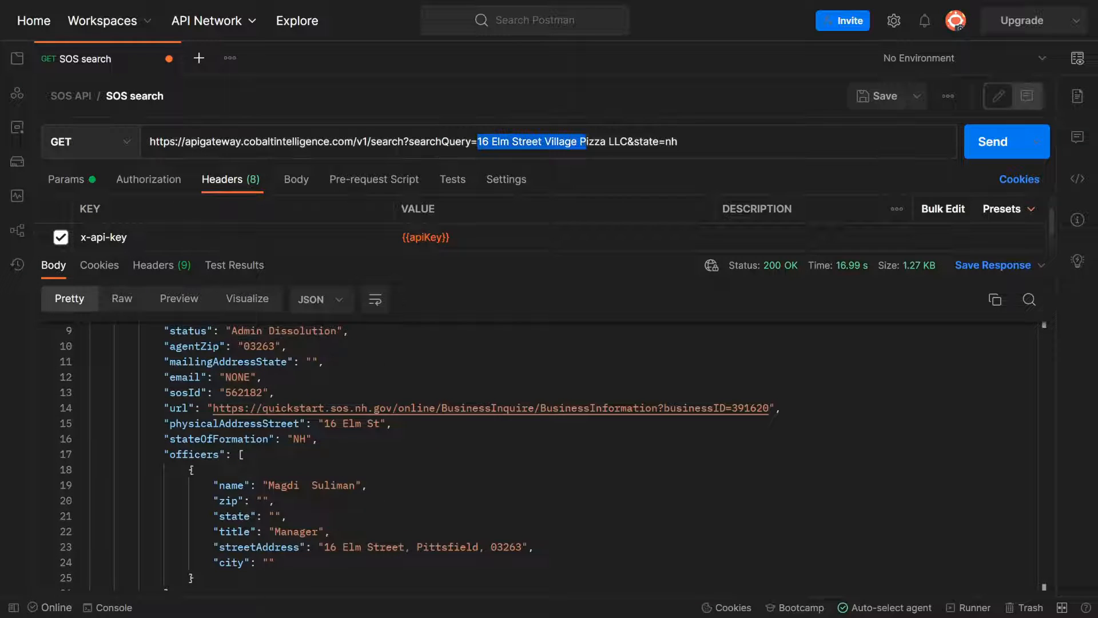
Step: Switch to example.ts, set getDetails to the pizza LLC and 'nh', and run it in the terminal
key("alt+tab")
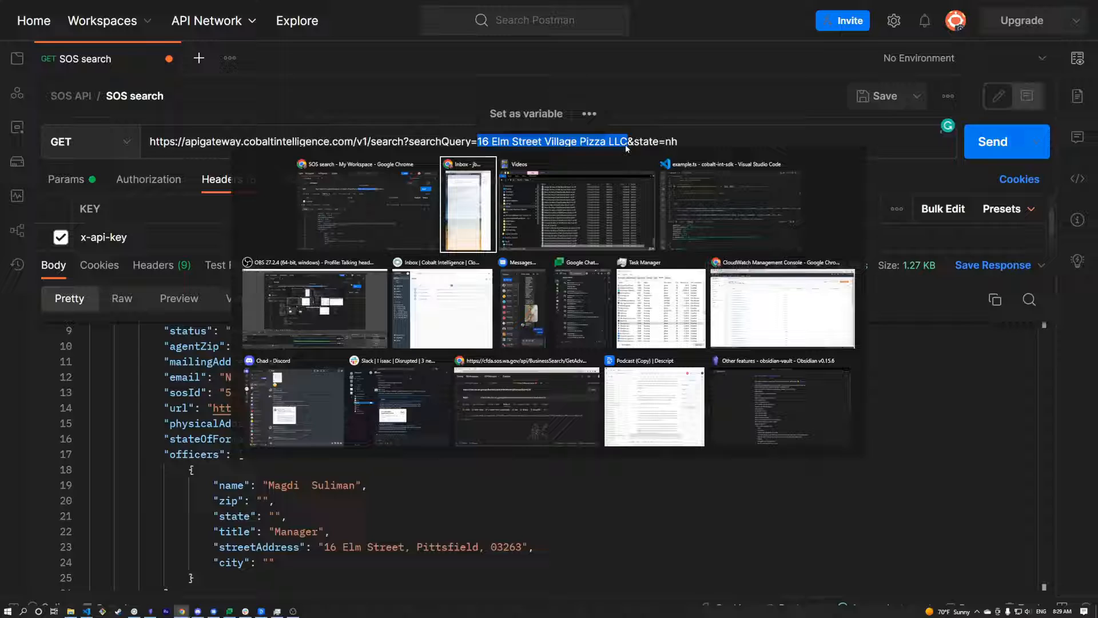
left_click(728, 203)
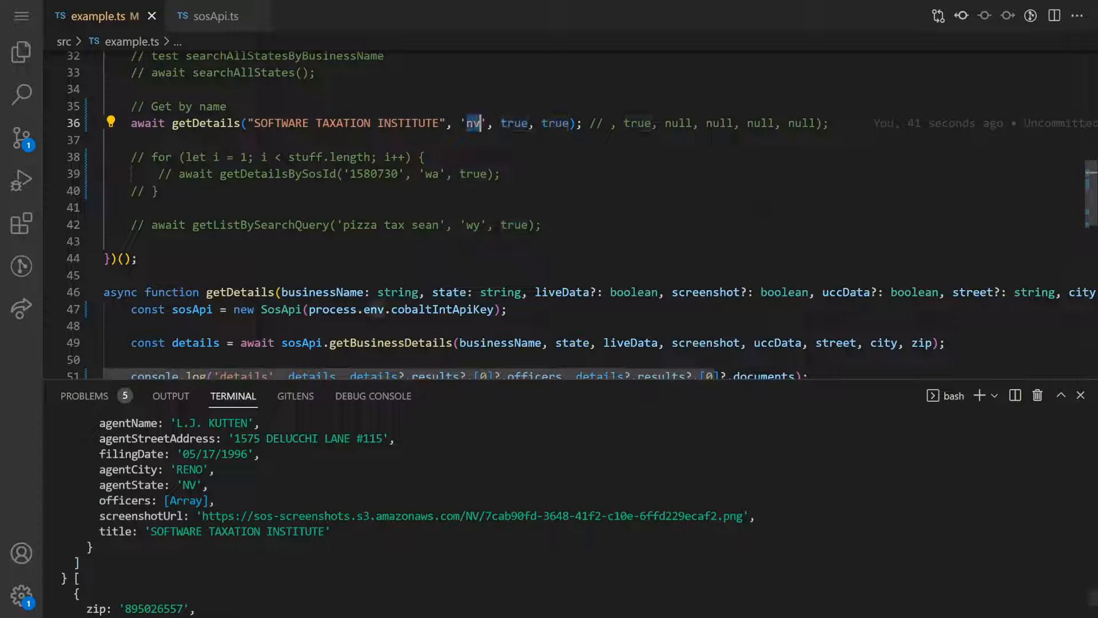
type("h")
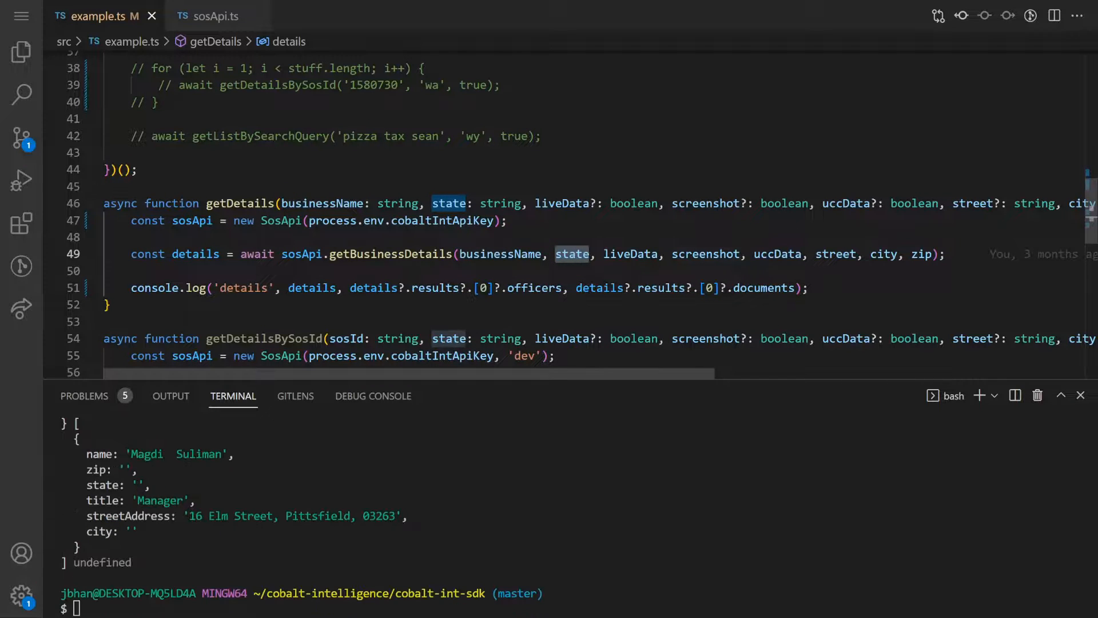
double_click(777, 254)
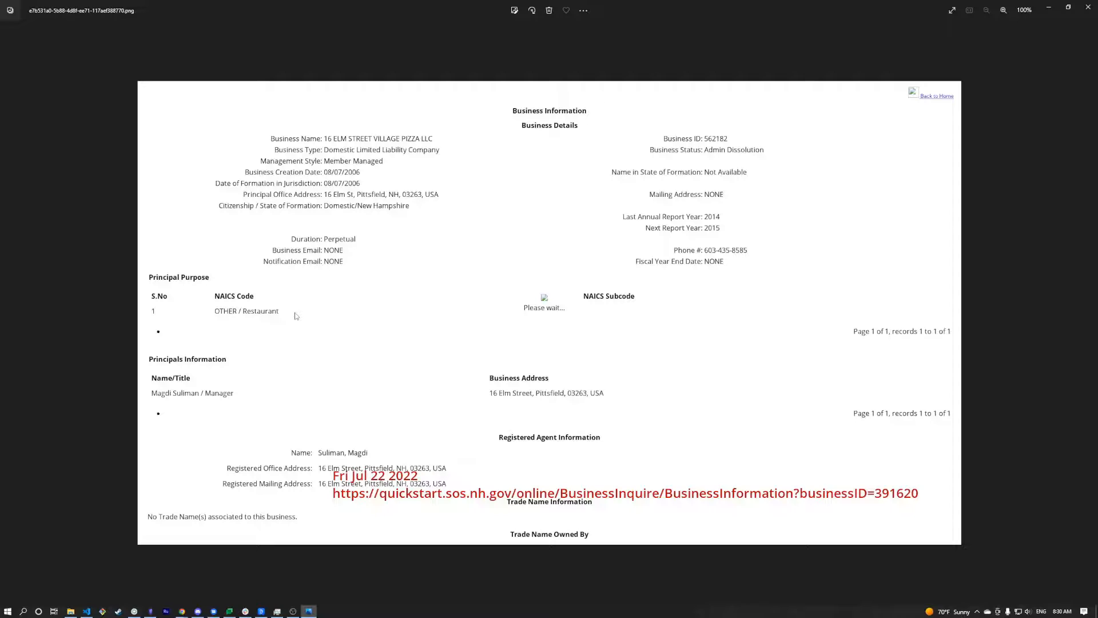
mouse_move(354, 336)
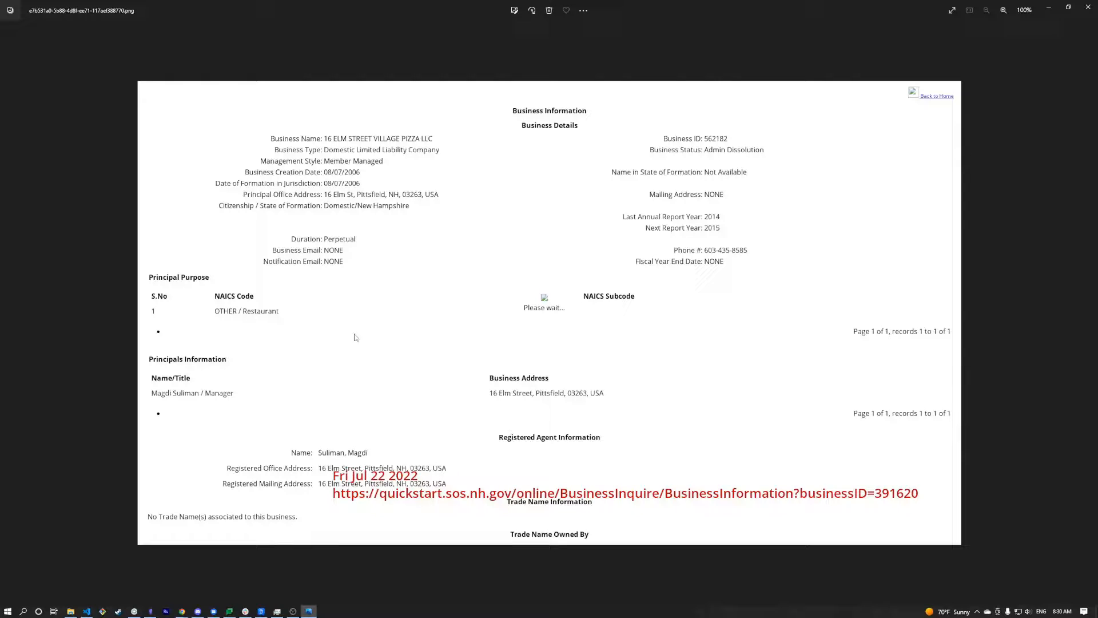